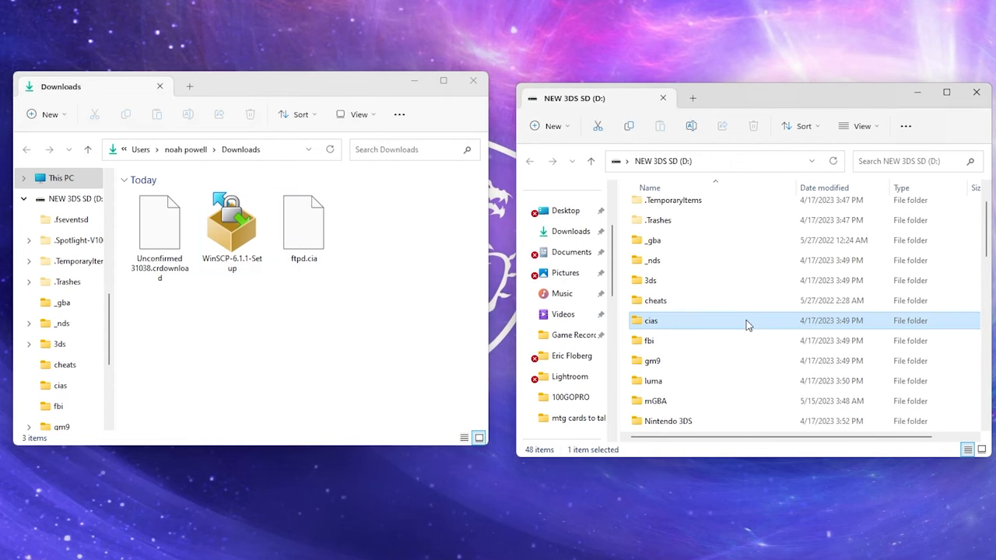
# Launch WinSCP-6.1.1-Setup from Downloads and choose 'Install for me only'.
pyautogui.doubleClick(651, 320)
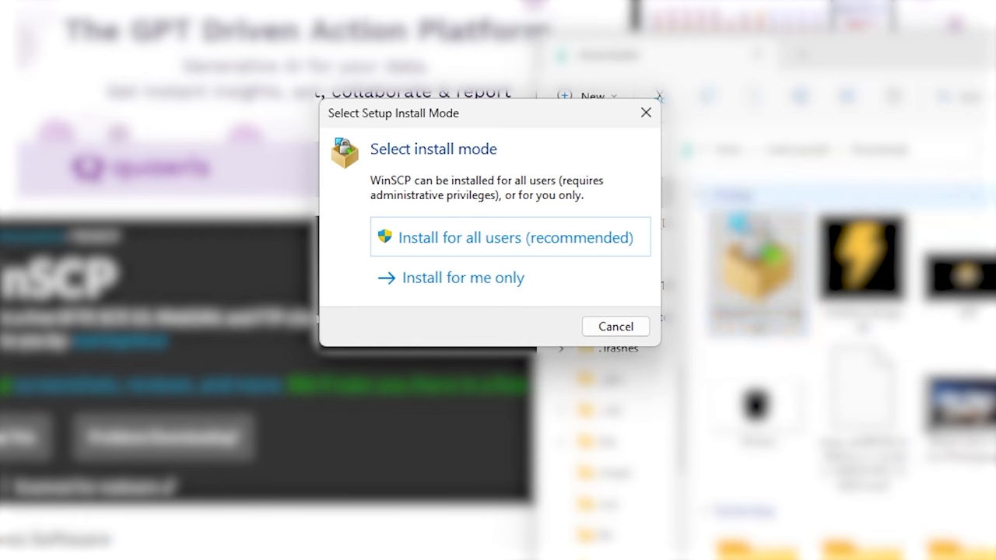
pyautogui.click(509, 236)
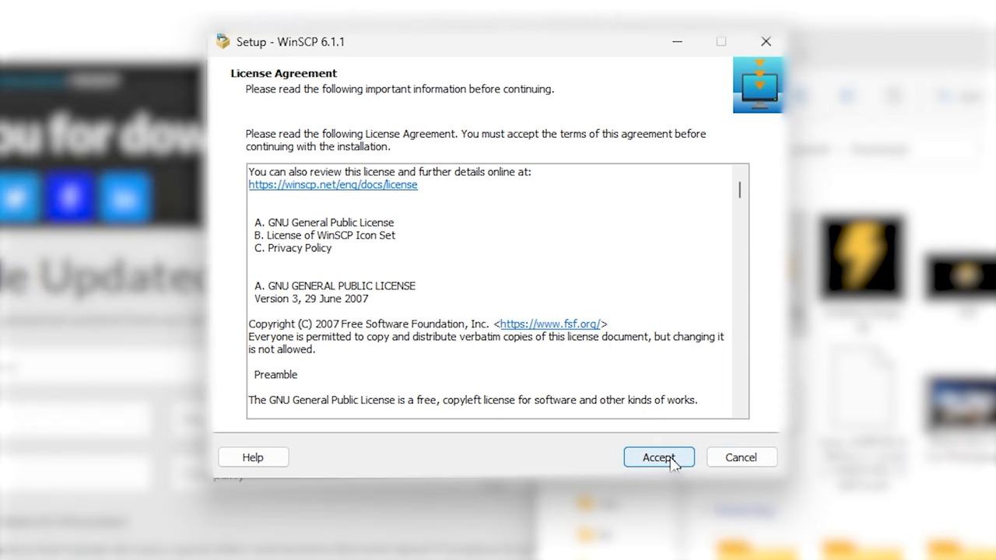
# Accept the license, keep Typical installation and Commander interface, and start installing.
pyautogui.click(659, 457)
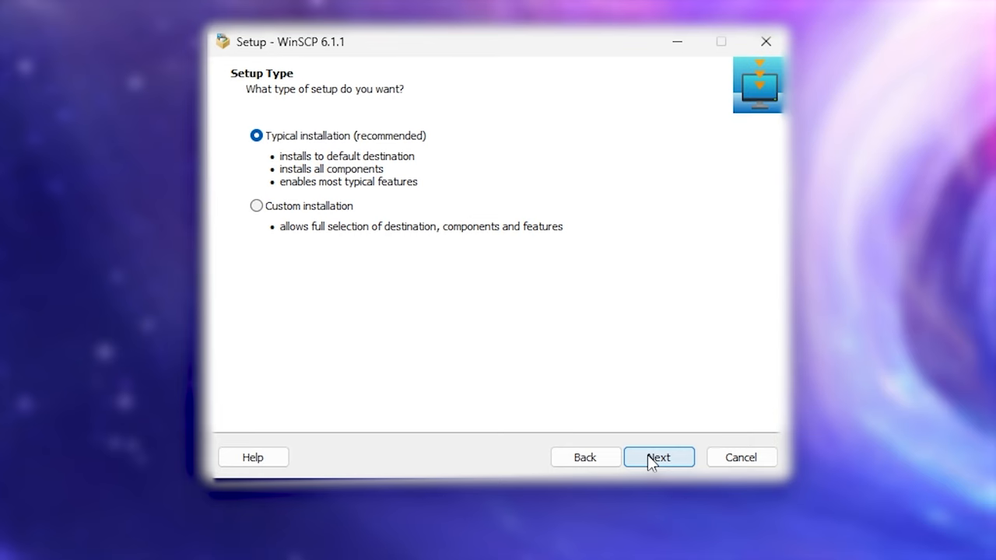
pyautogui.click(658, 457)
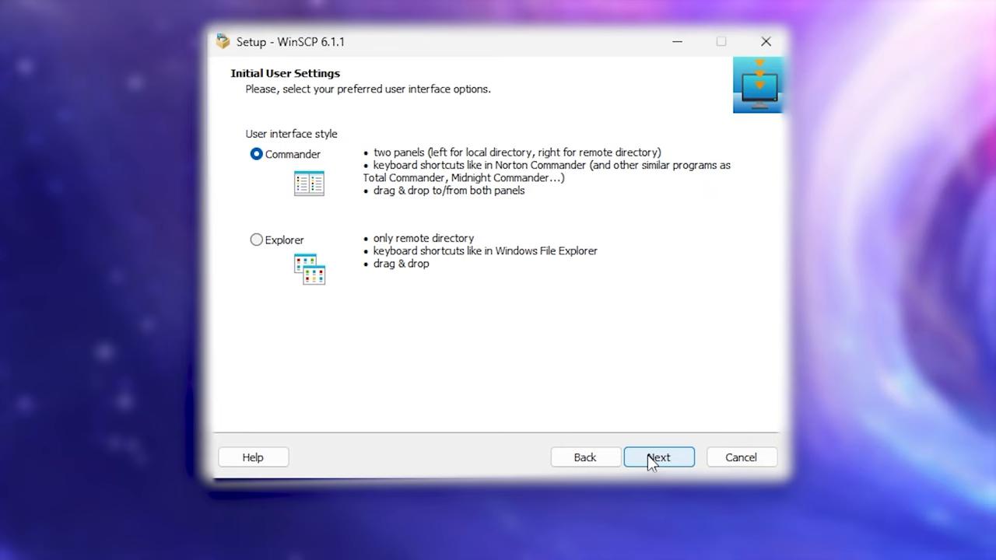
pyautogui.click(658, 458)
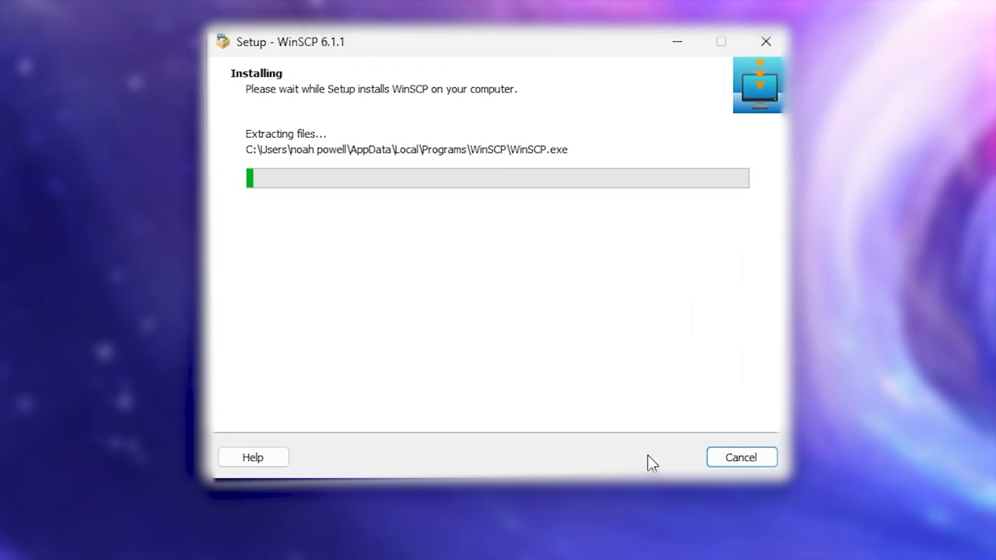